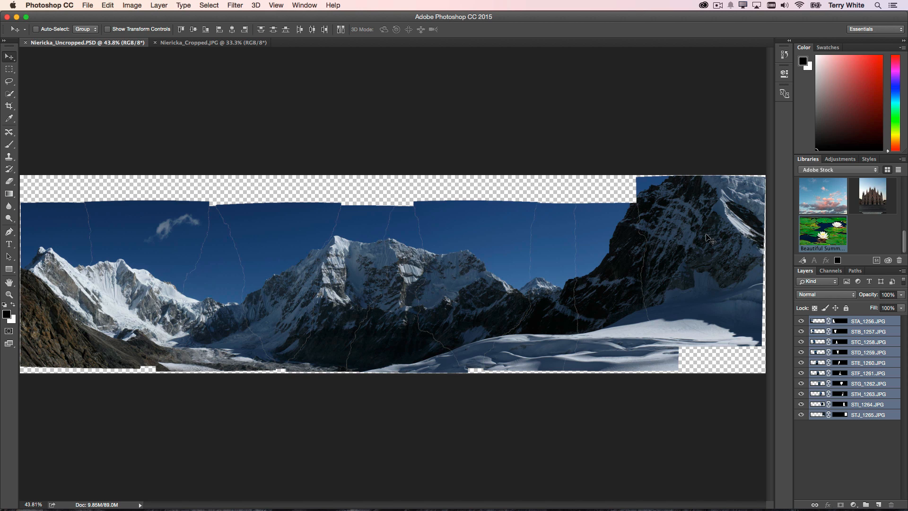
mouse_move(321, 197)
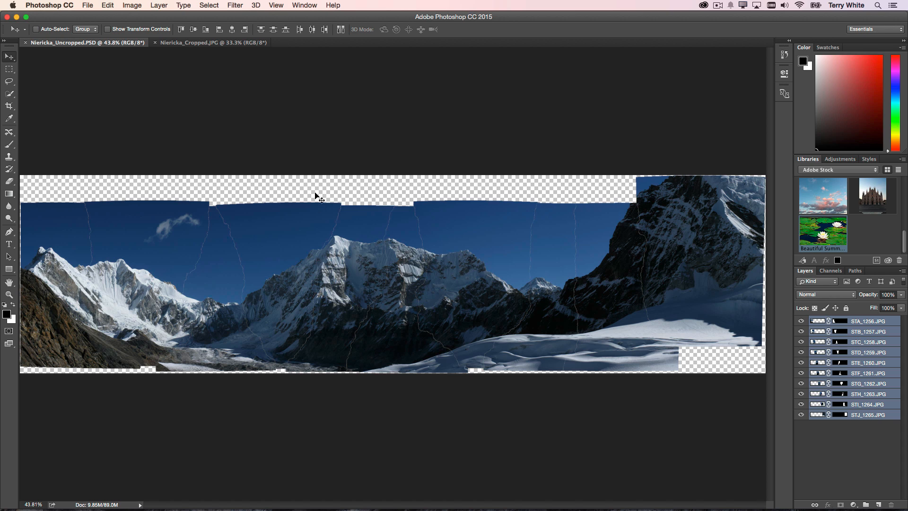
mouse_move(386, 211)
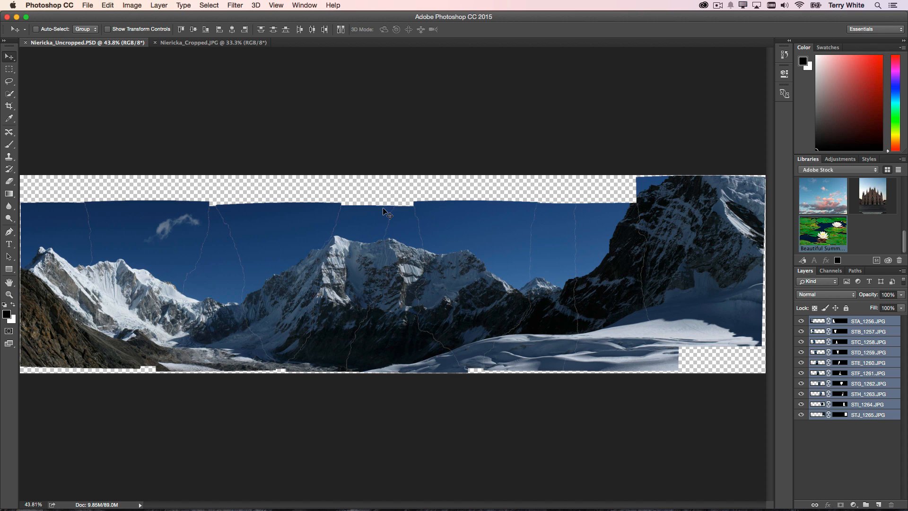
mouse_move(597, 197)
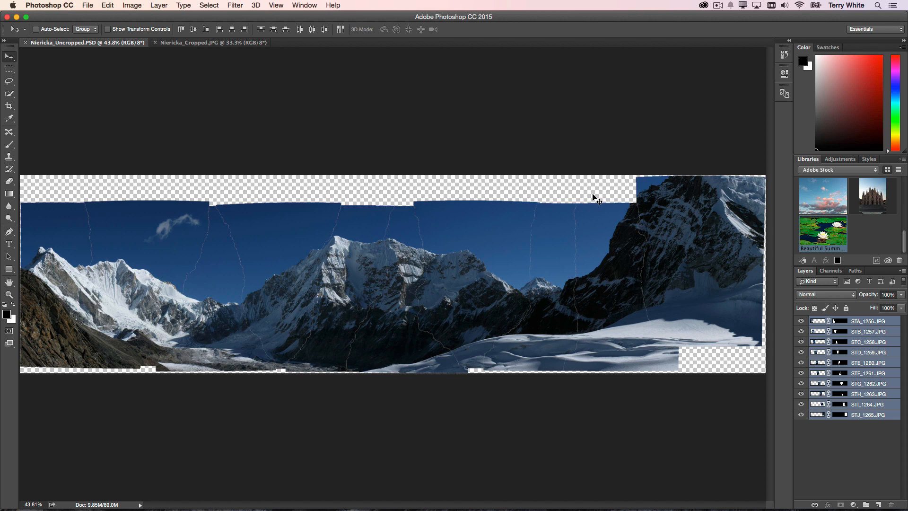
mouse_move(703, 192)
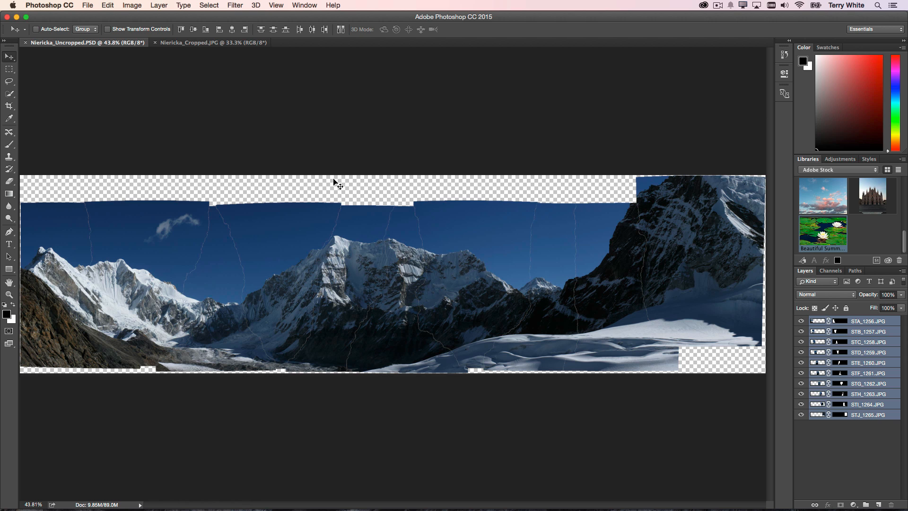
Close the open panorama documents and bring up the File menu for automation
left_click(187, 43)
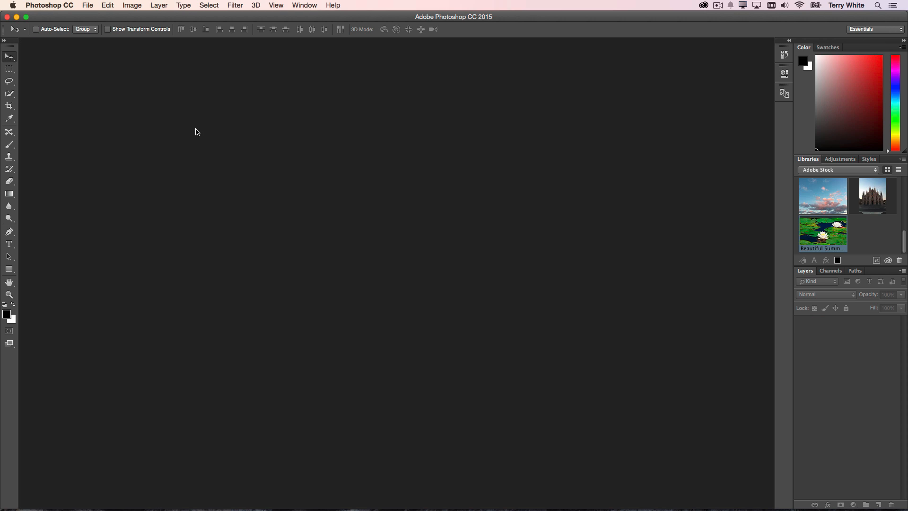
left_click(87, 5)
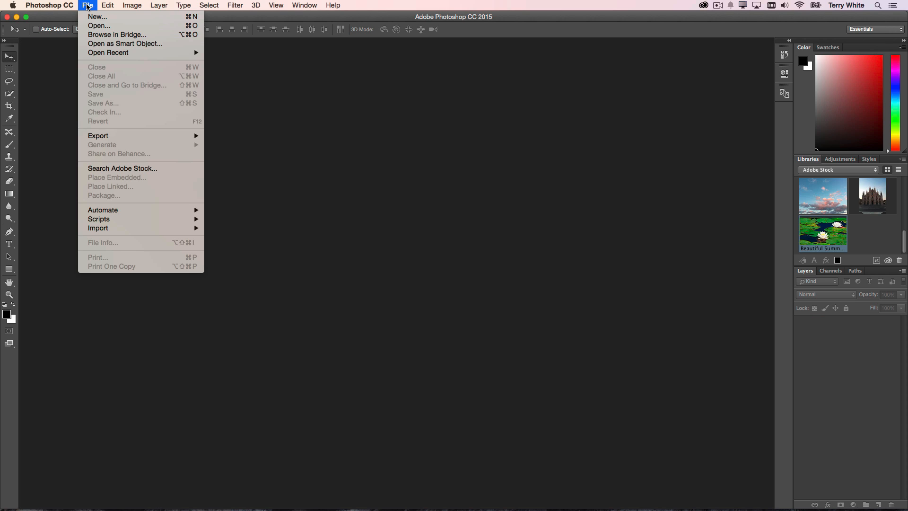
mouse_move(102, 210)
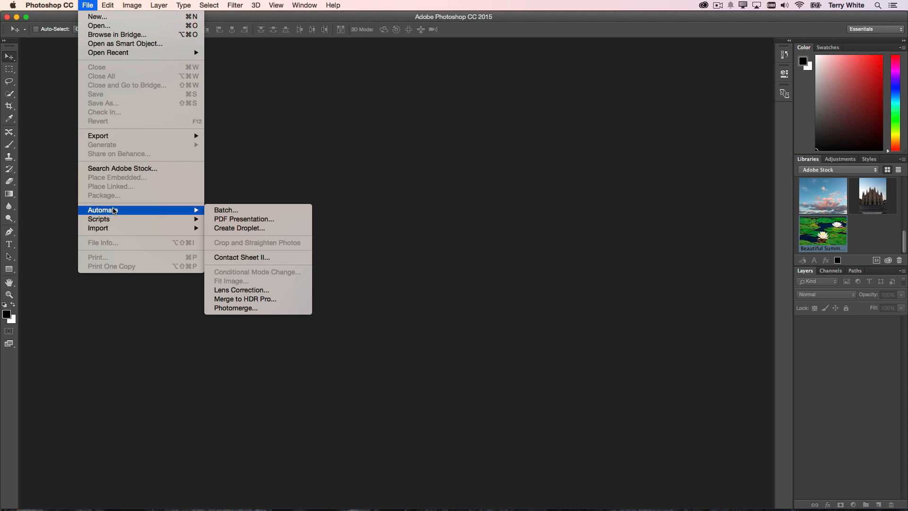
mouse_move(268, 313)
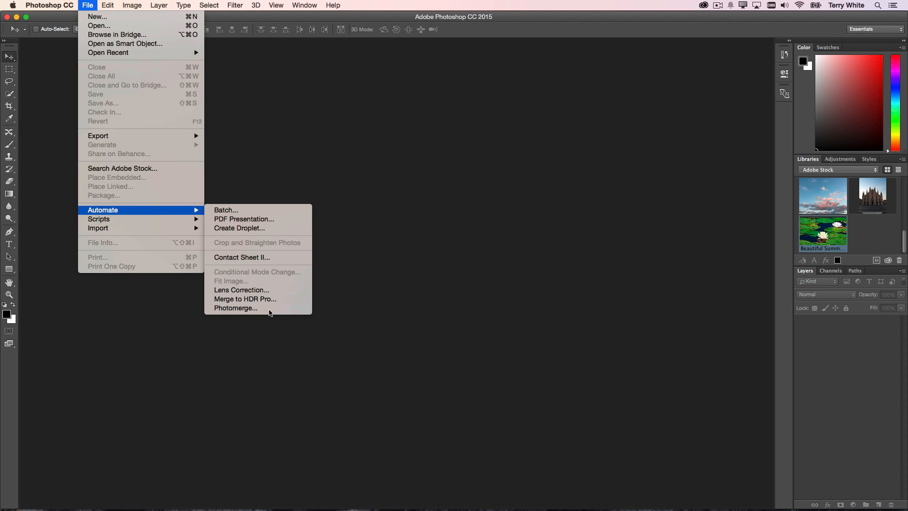
Start Photomerge with Perspective layout and add photos STA_1256.JPG through STJ_1265.JPG as sources
left_click(235, 308)
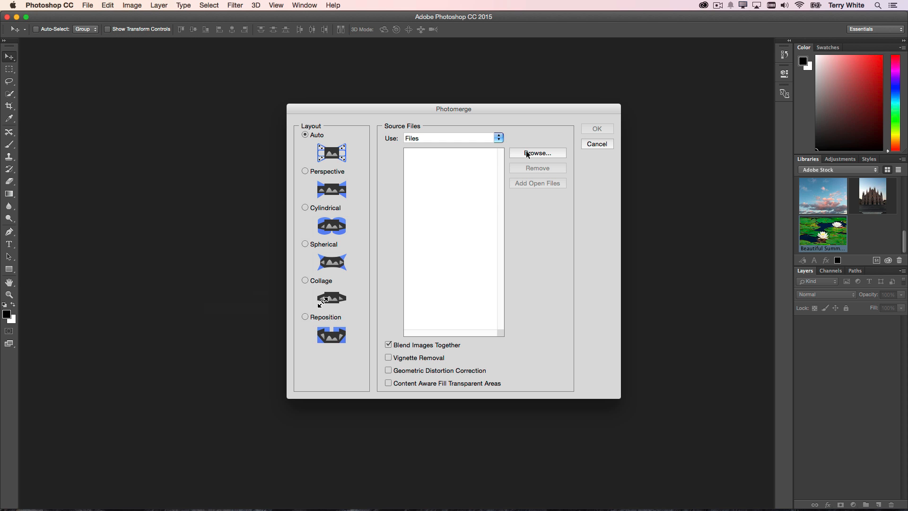
left_click(306, 171)
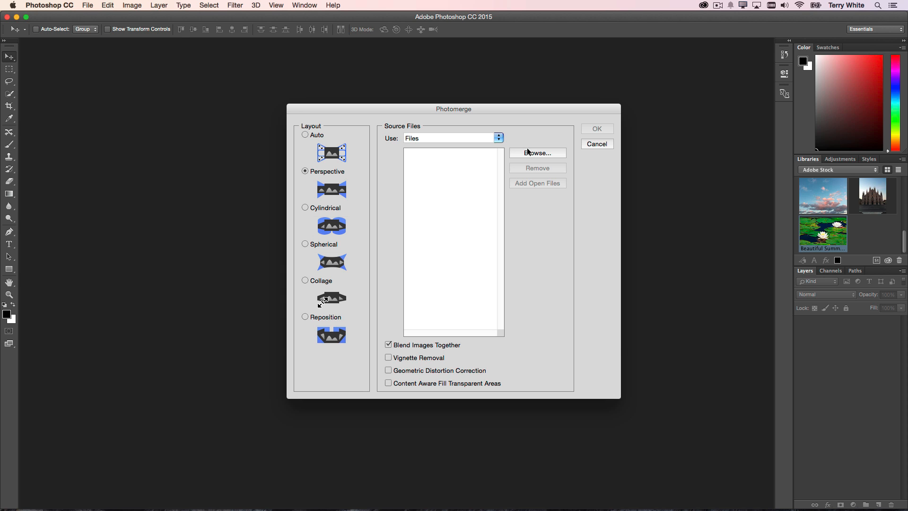
left_click(536, 153)
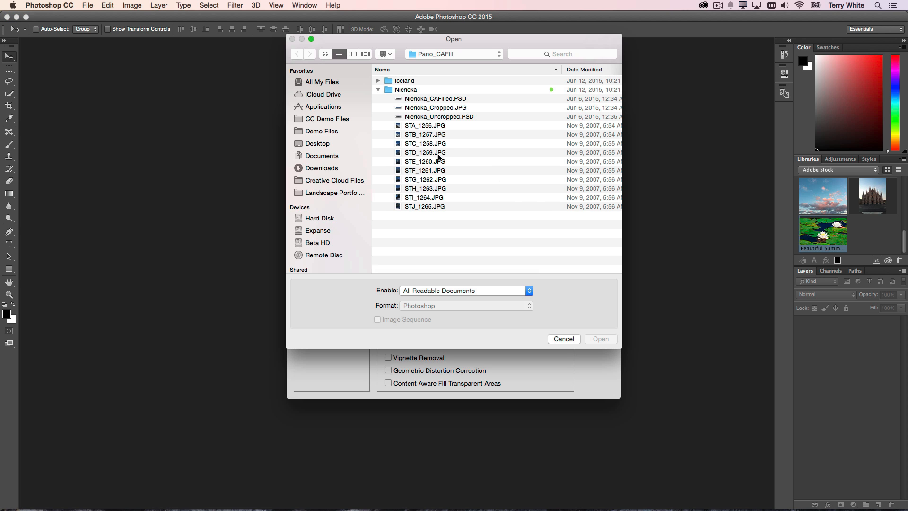
left_click(425, 206)
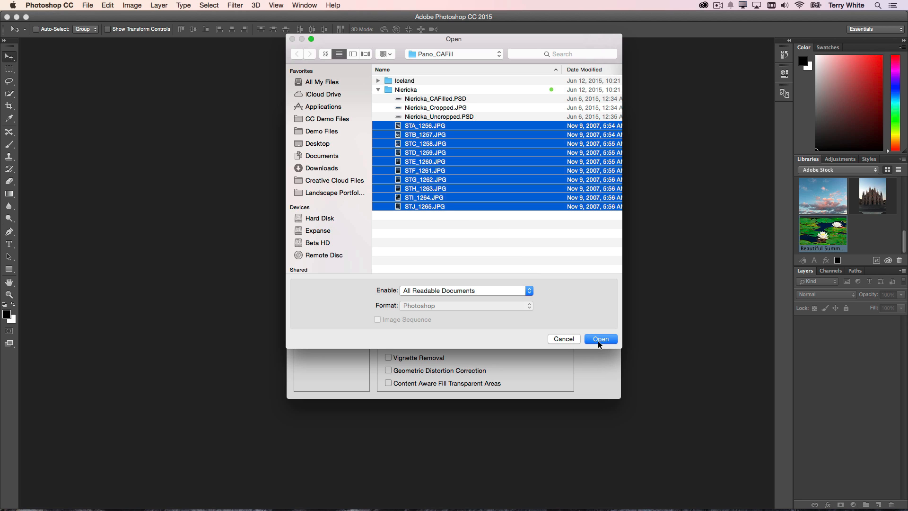
left_click(600, 338)
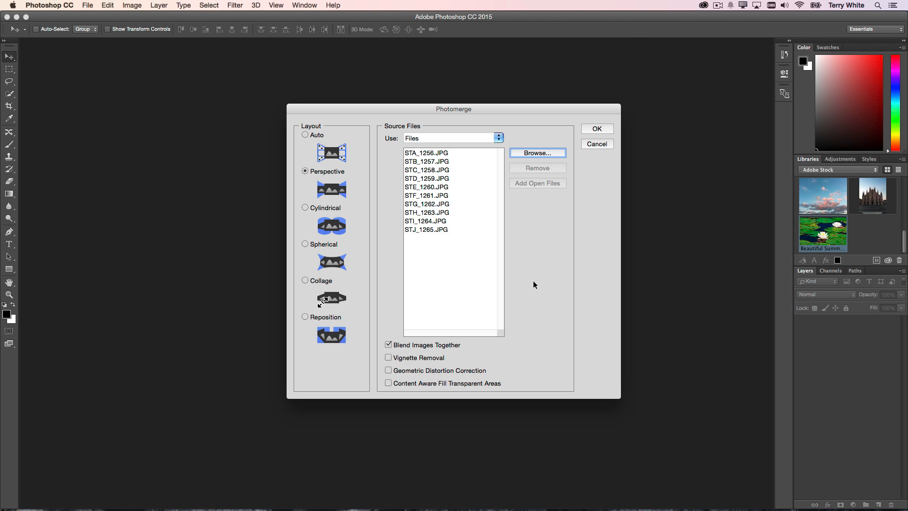
mouse_move(454, 257)
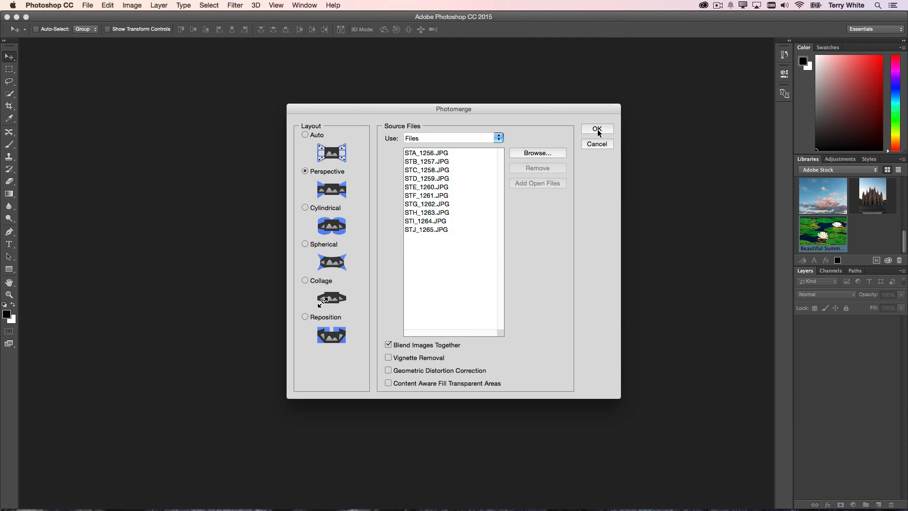
left_click(597, 129)
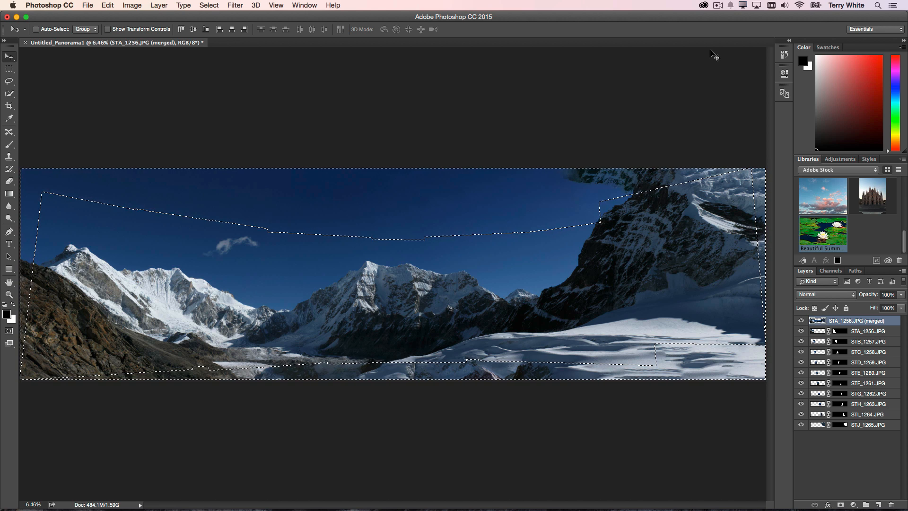
mouse_move(501, 202)
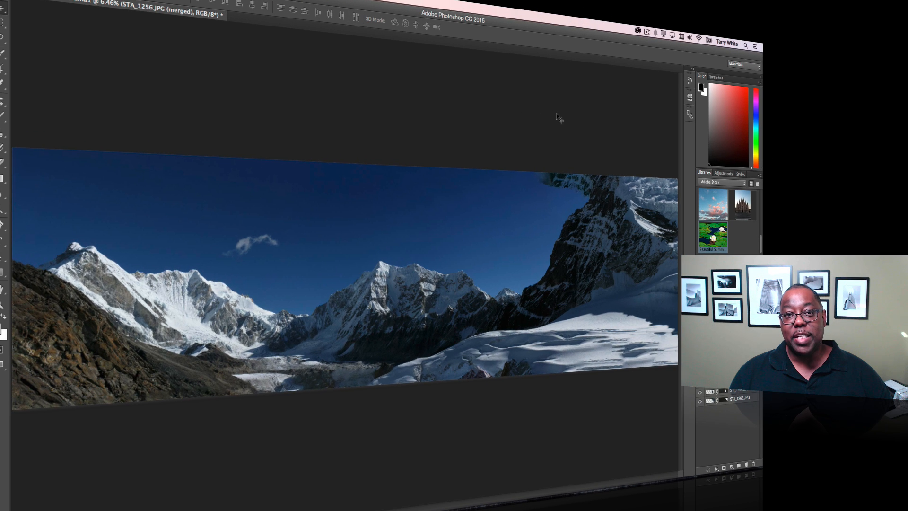
mouse_move(542, 119)
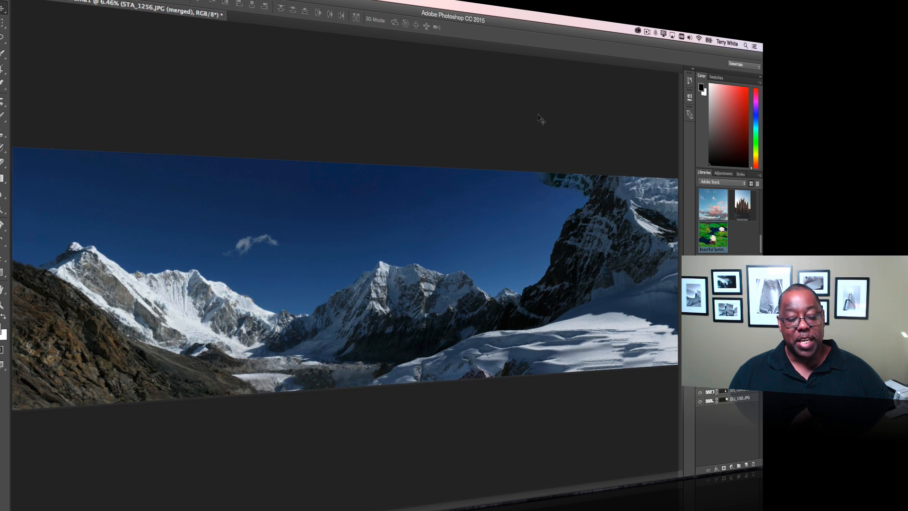